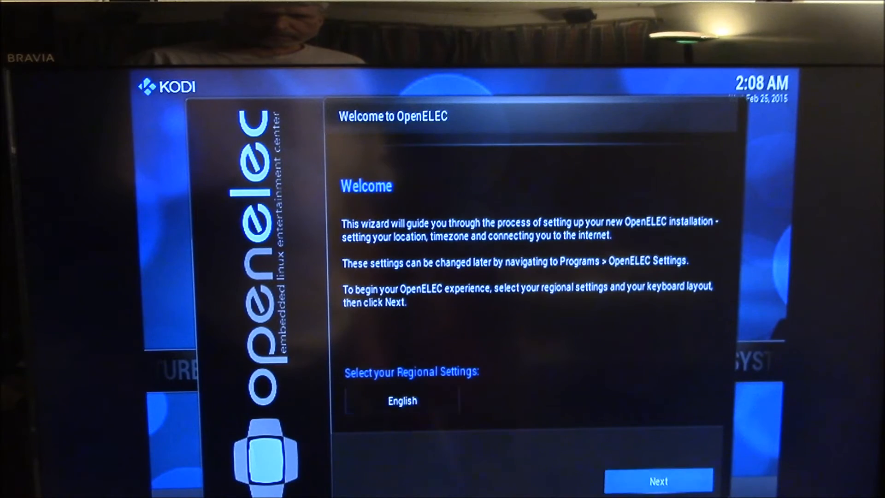
# - Keep English as the regional setting and continue to the hostname page
pyautogui.click(658, 481)
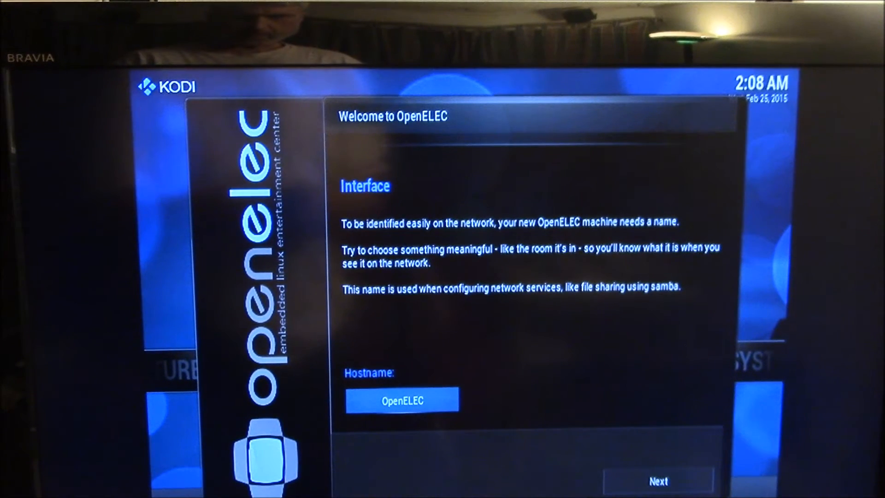
# - Enter SonyTV as the machine's hostname and confirm it
pyautogui.click(402, 400)
pyautogui.write('SonyTV')
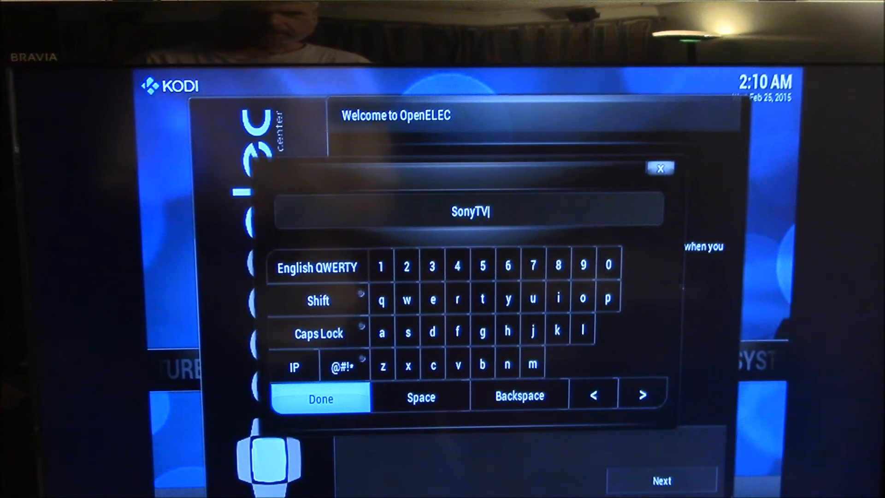
pyautogui.click(320, 399)
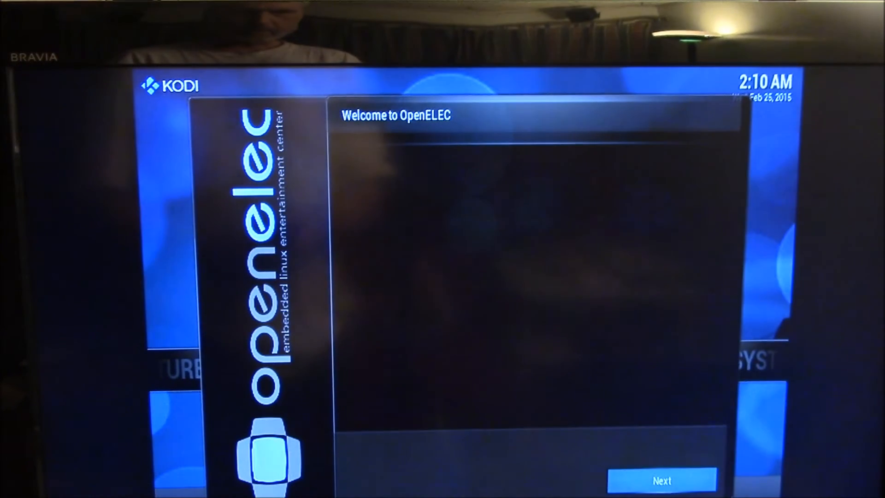
# - Pass the Networking page with the Wired network ready, reaching Sharing and Remote Access
pyautogui.click(662, 480)
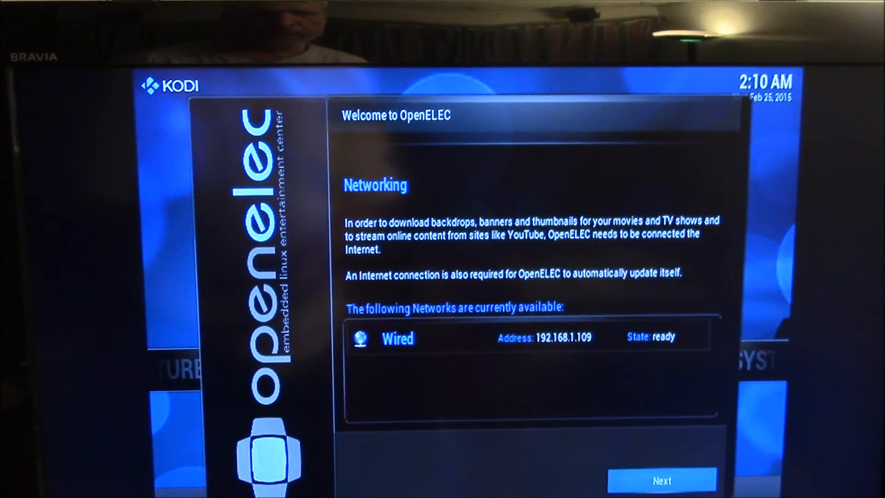
pyautogui.click(662, 480)
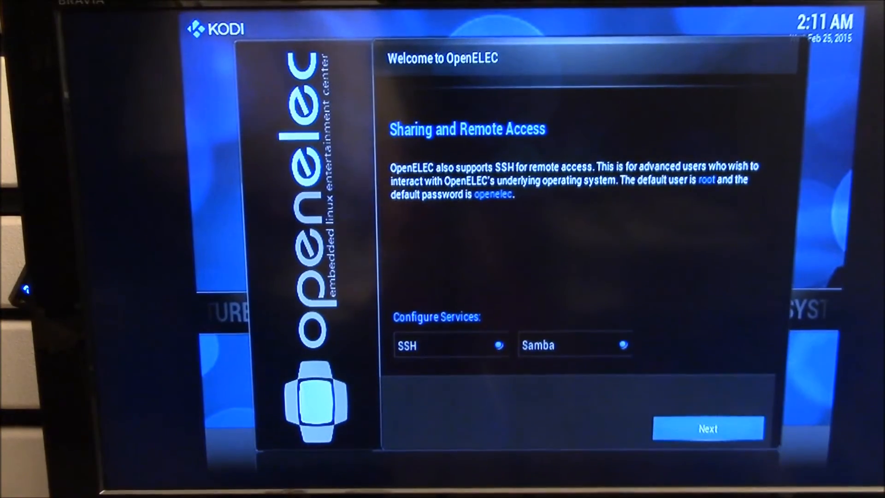
# - Finish the wizard with SSH enabled and go to System > OpenELEC settings showing SonyTV
pyautogui.click(708, 429)
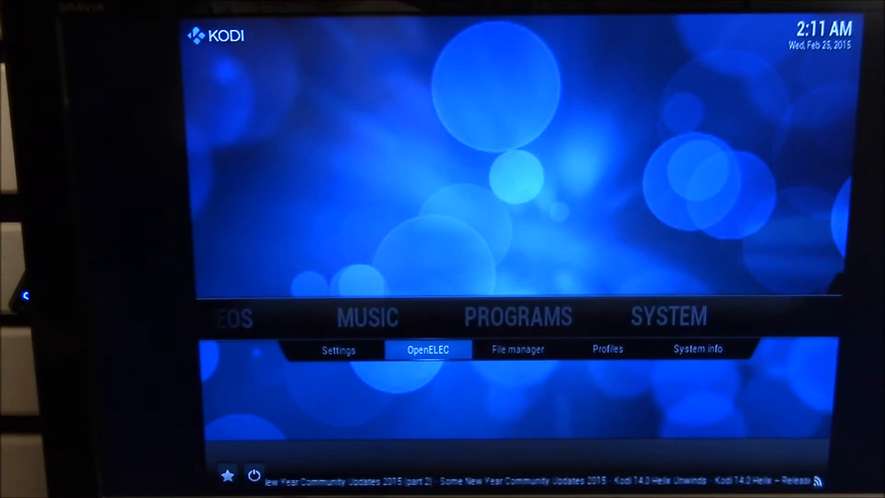
pyautogui.click(428, 349)
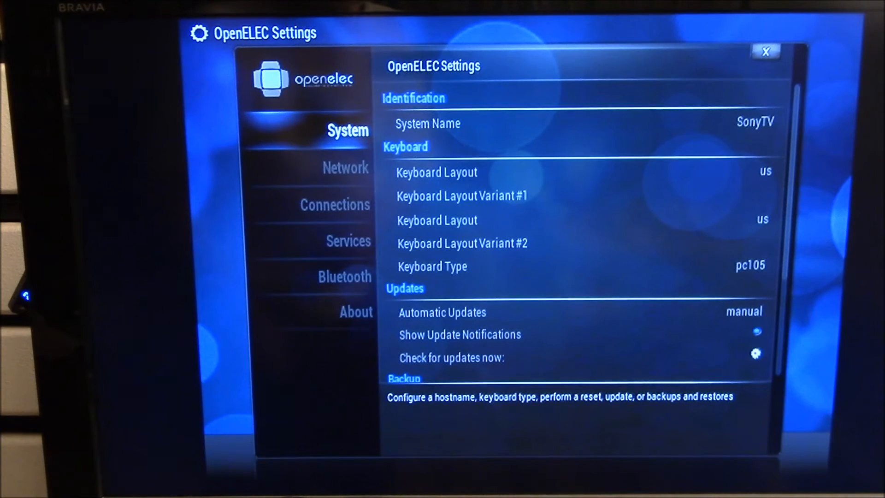
# - Review the Network, Connections and Services settings, then return to the home screen
pyautogui.click(345, 166)
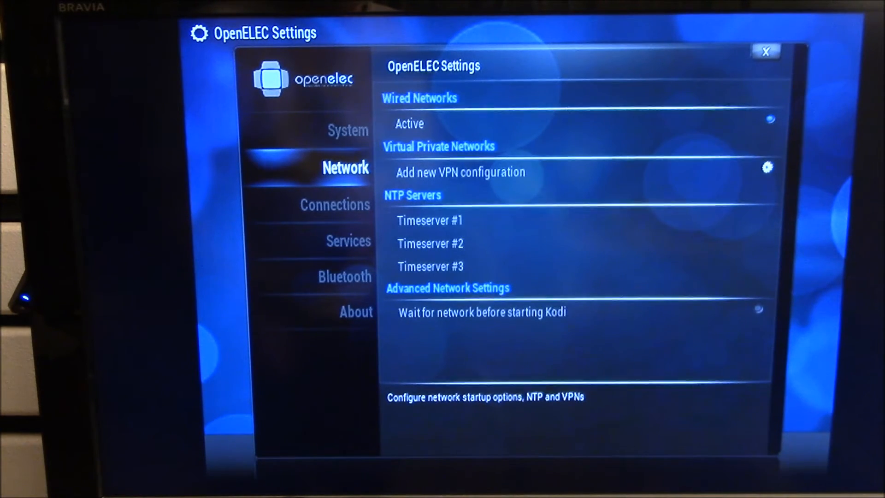
pyautogui.click(335, 204)
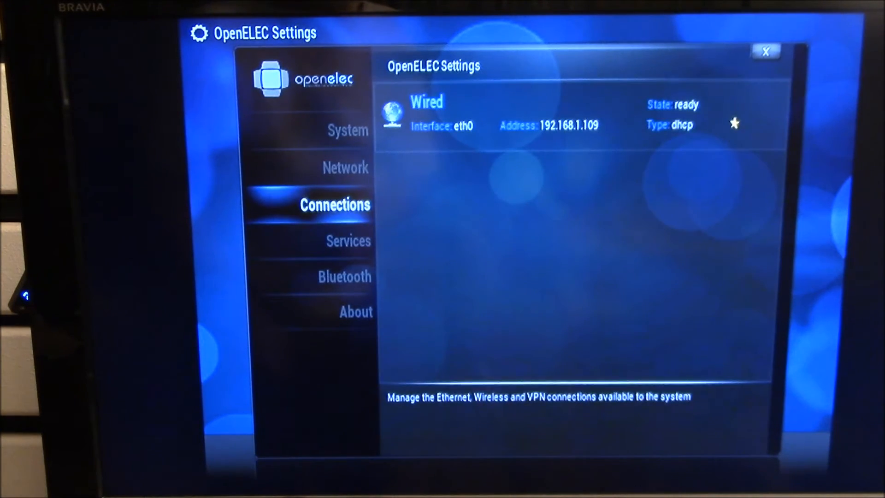
pyautogui.click(348, 241)
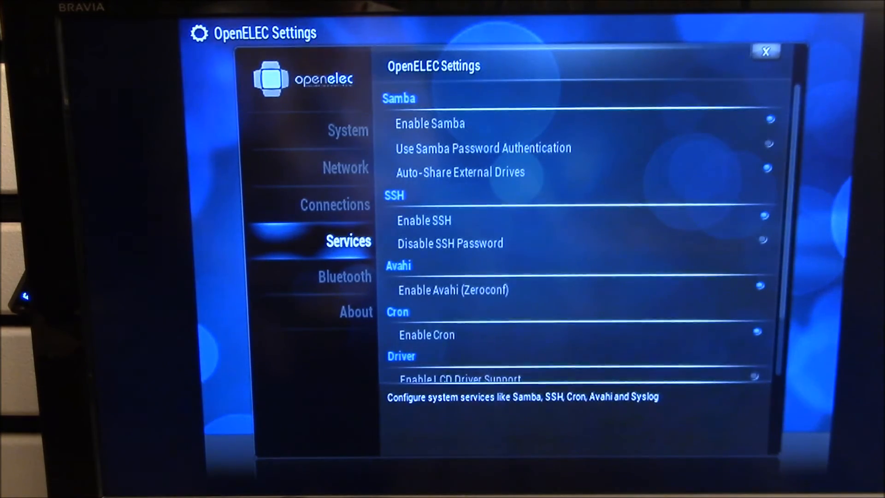
pyautogui.click(766, 52)
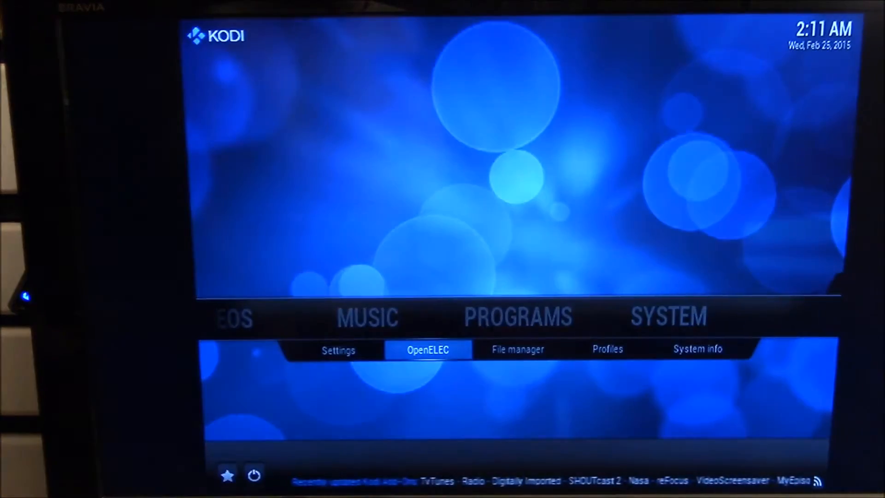
# - View System info's summary, then its Network and Hardware details
pyautogui.click(699, 349)
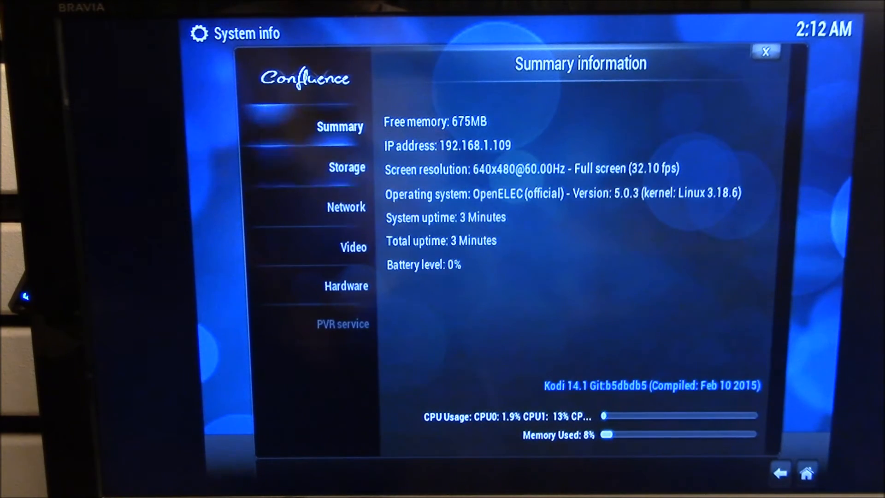
pyautogui.click(346, 208)
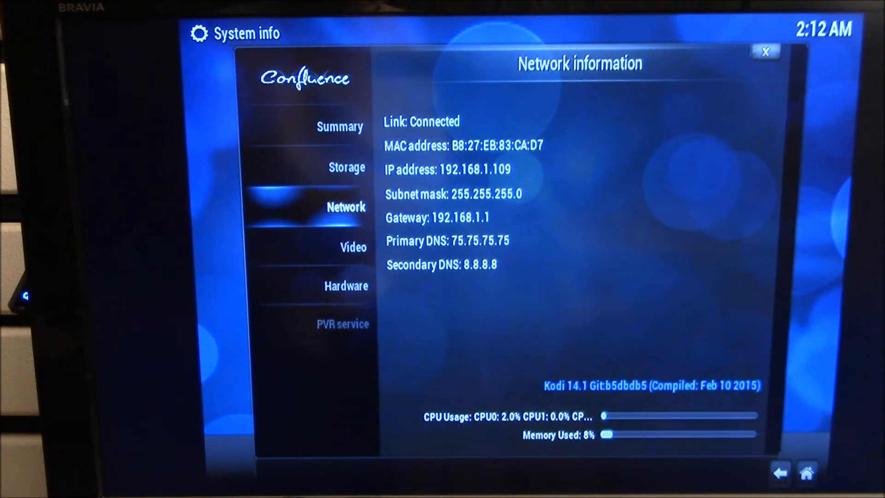
pyautogui.click(346, 286)
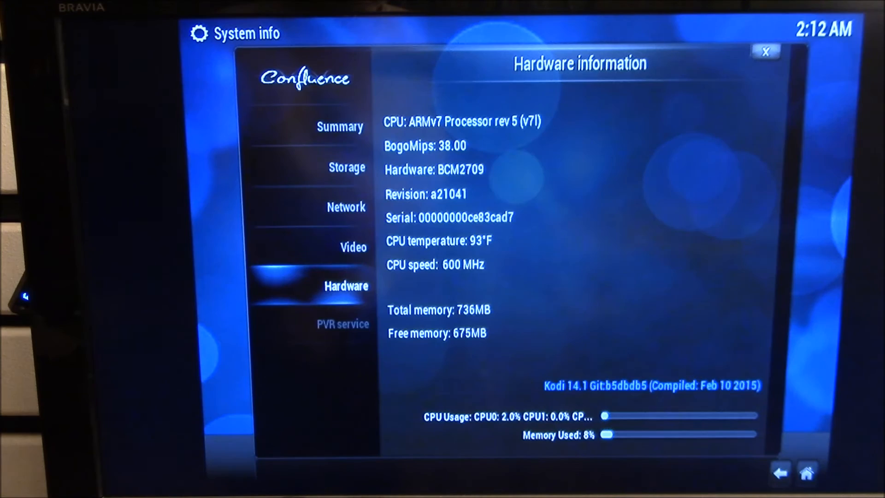